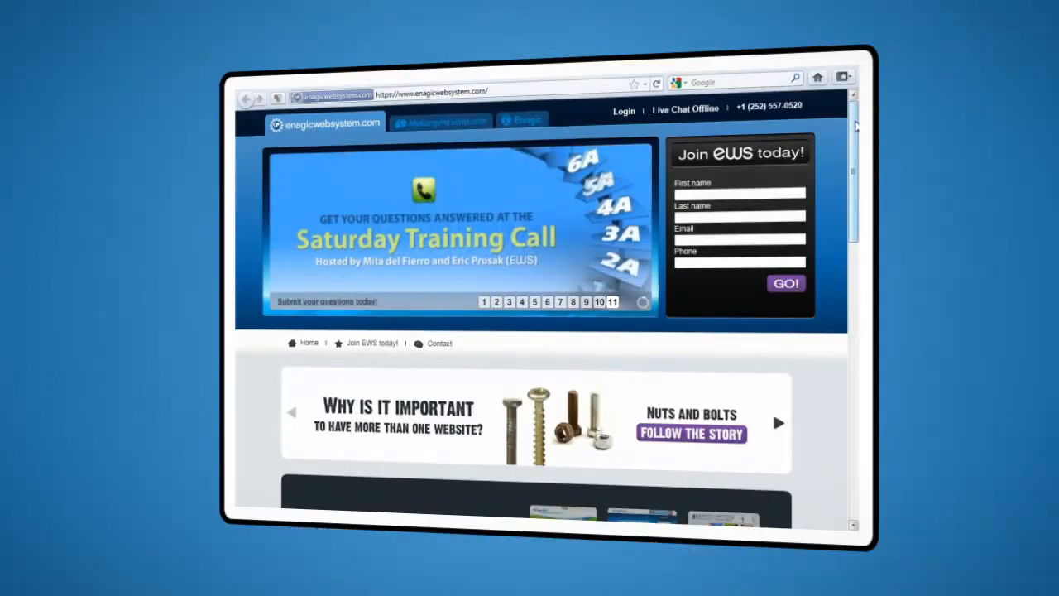
- Scroll down through the backoffice page toward the Prospect Emailer's Insert Template dialog
scroll(down, 3)
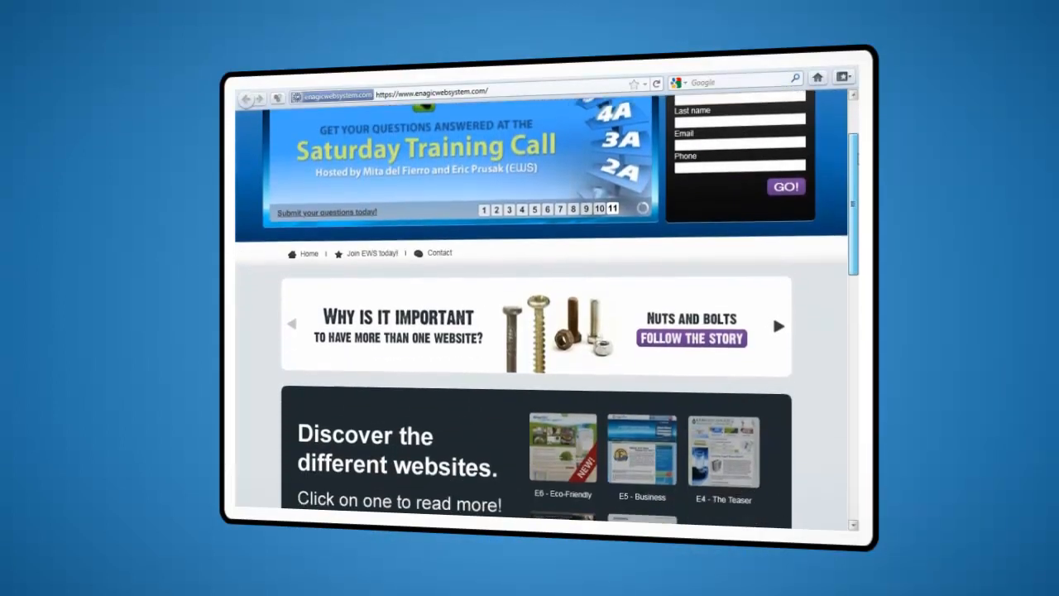
scroll(down, 3)
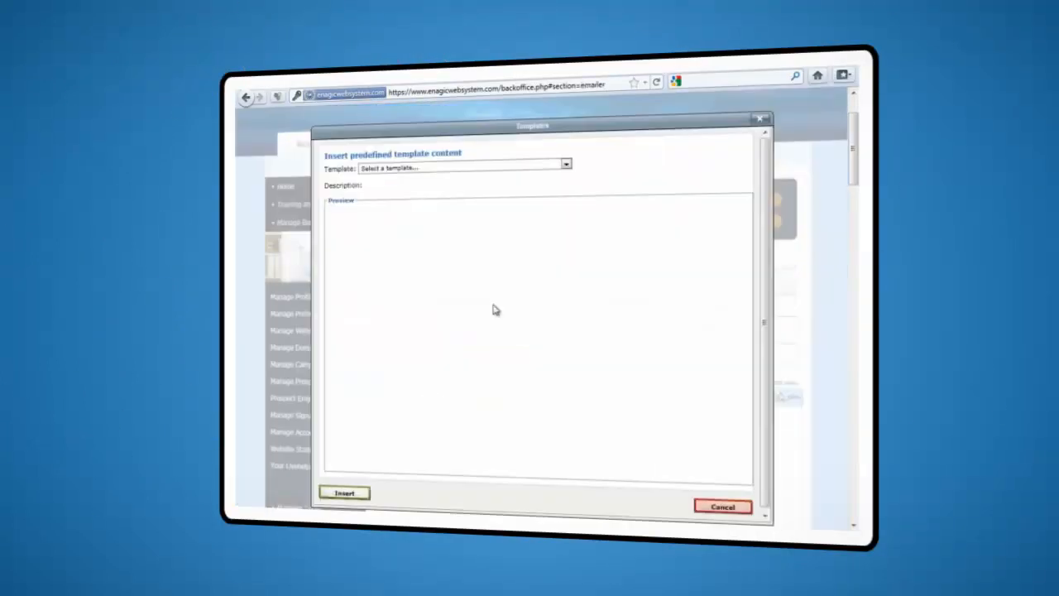
- Insert one of the predefined email templates into the prospect email
click(563, 166)
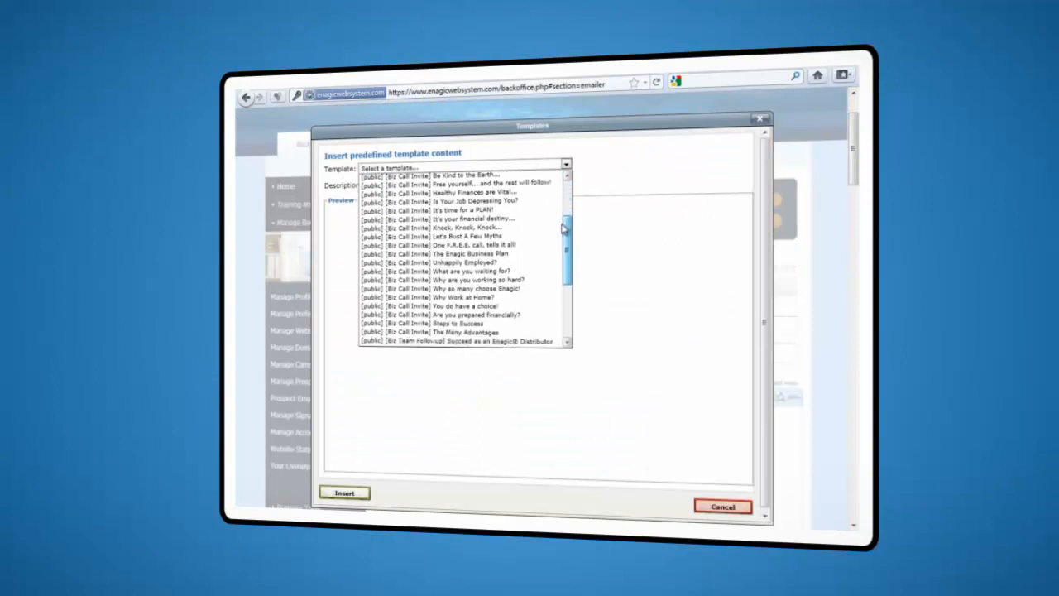
scroll(down, 3)
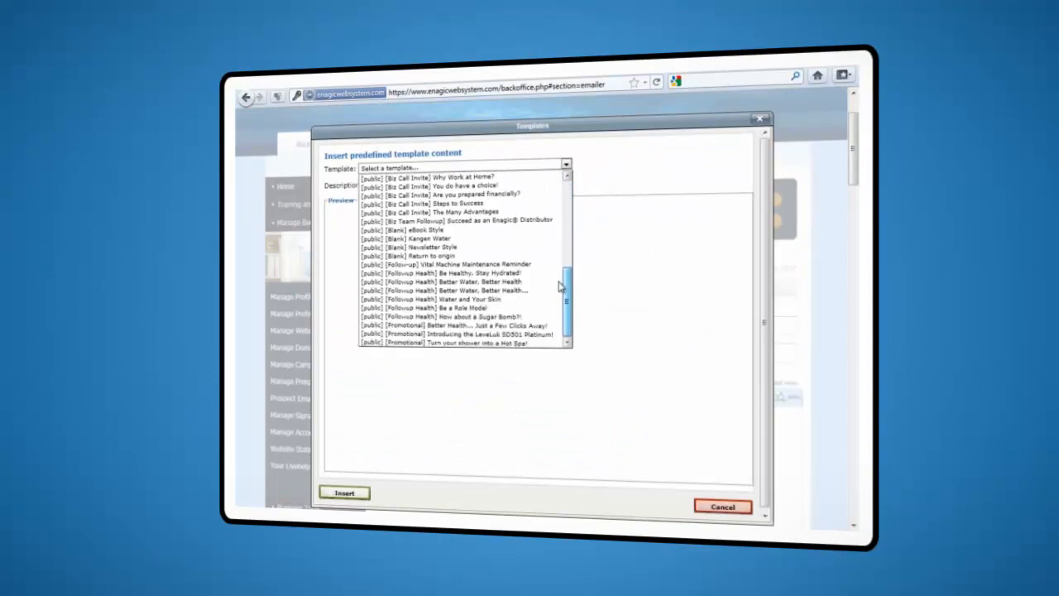
click(477, 334)
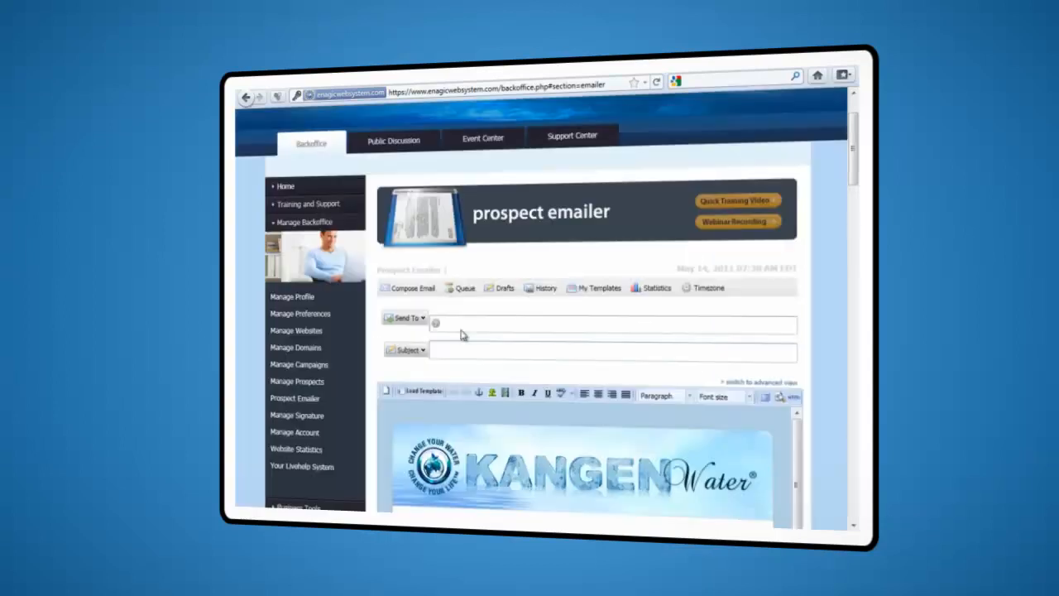
- Address the email to several prospects and use the suggested Kangen Water teleseminar subject line
click(404, 317)
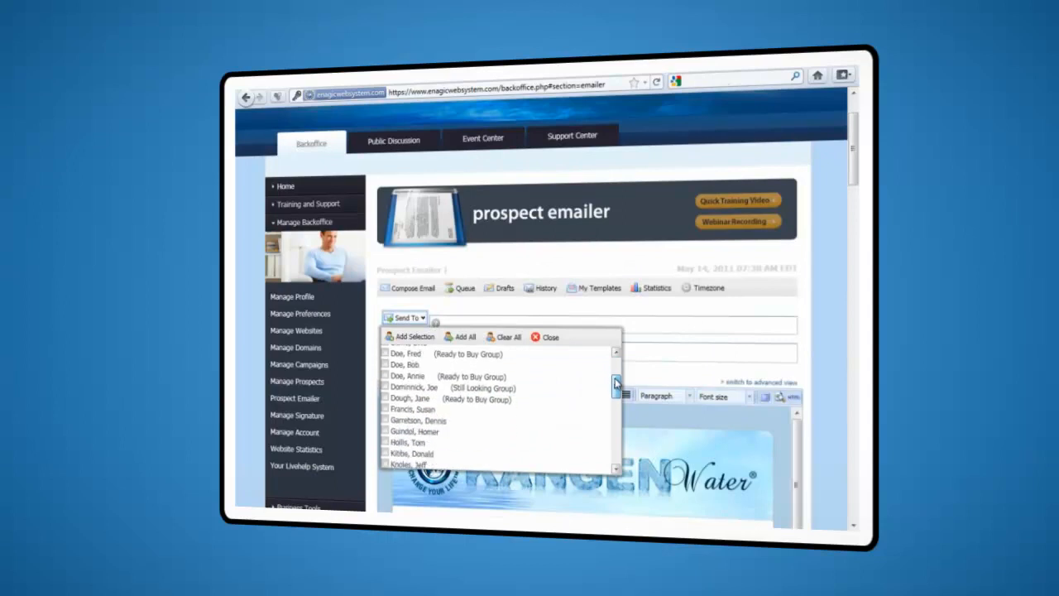
scroll(down, 3)
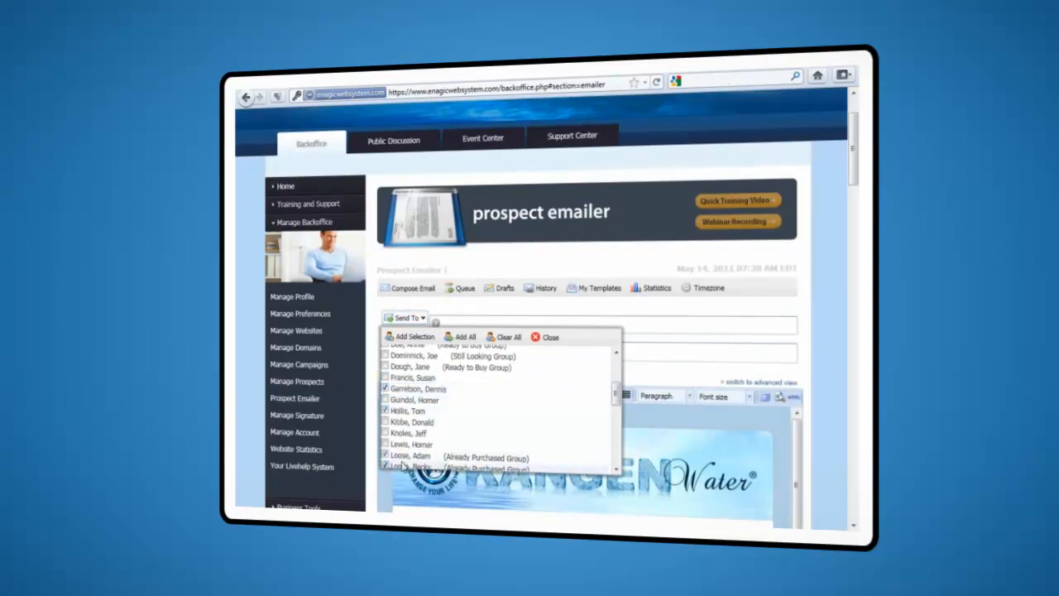
scroll(down, 3)
text(Kange)
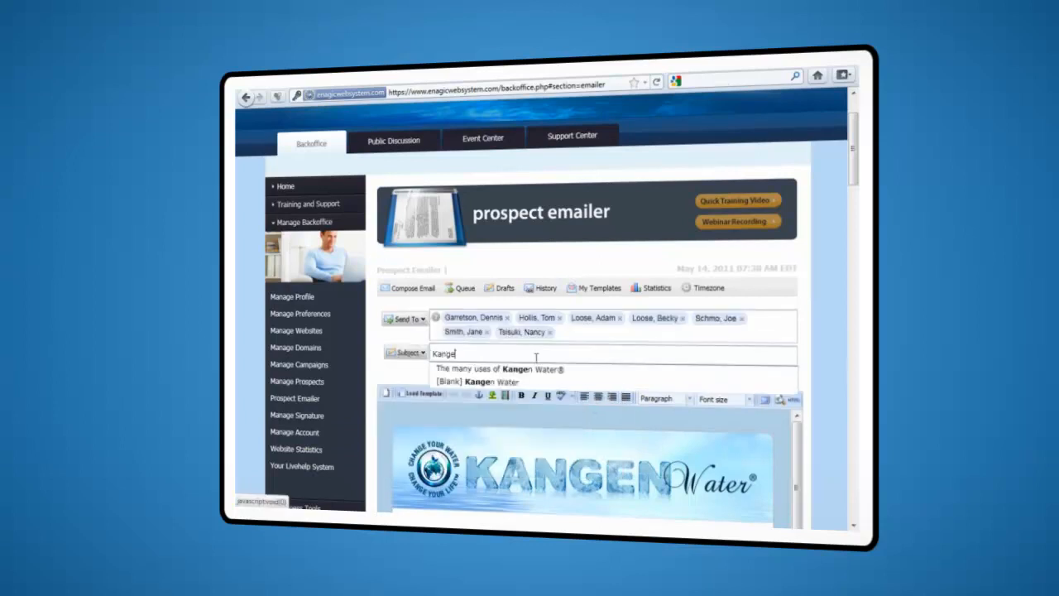
click(499, 371)
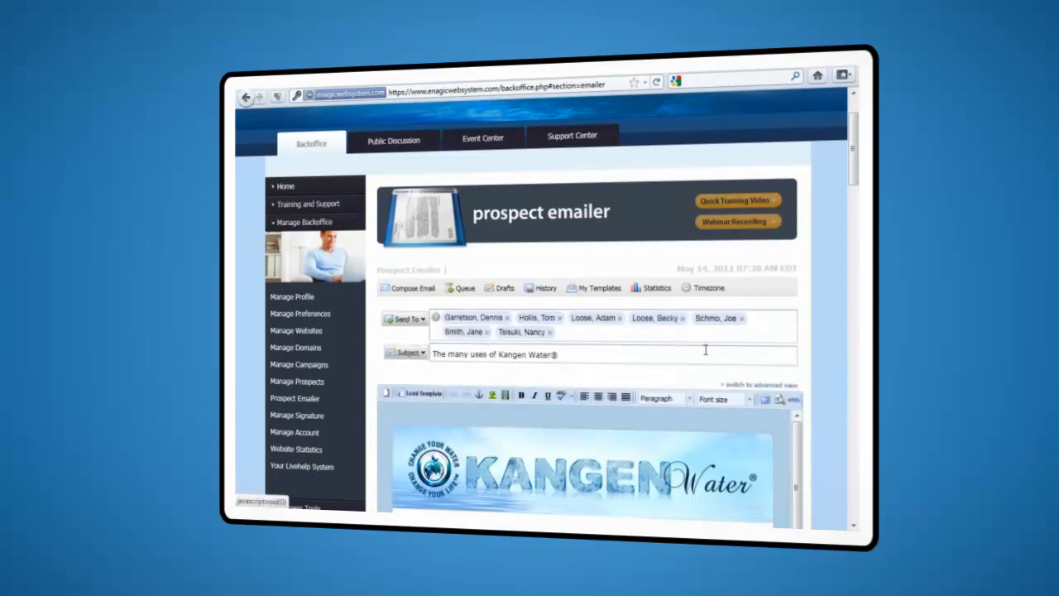
scroll(down, 3)
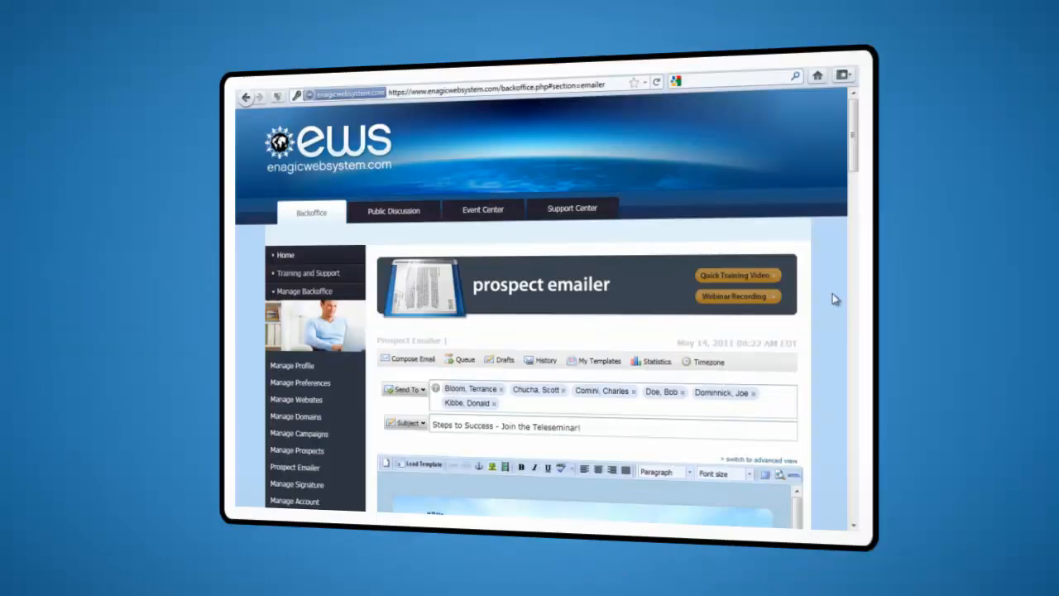
- Switch the email from Send Now to Send Later and pick a later send date and time
scroll(down, 3)
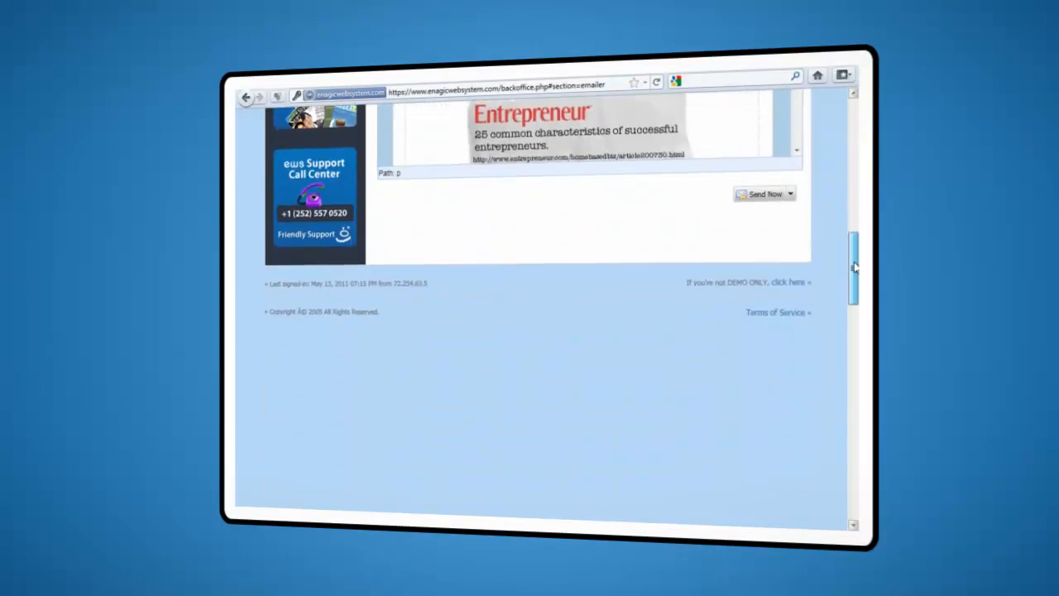
click(791, 194)
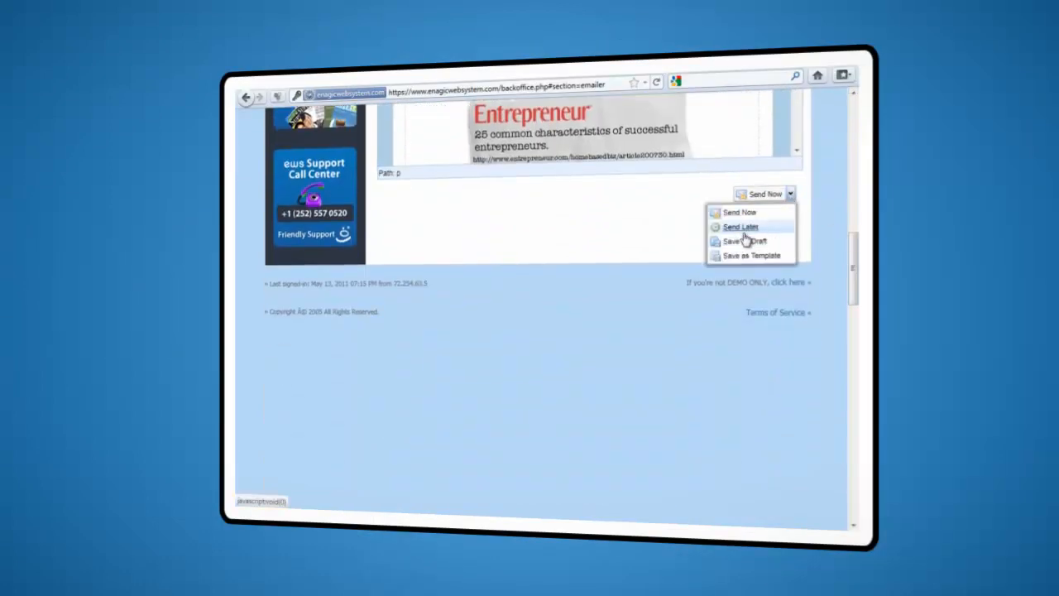
click(741, 225)
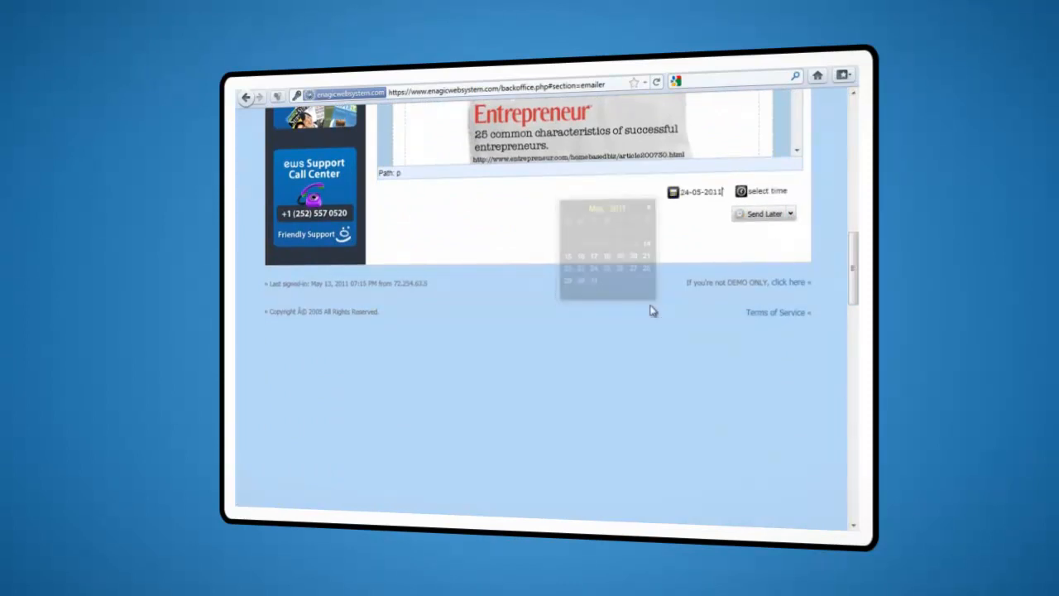
click(742, 192)
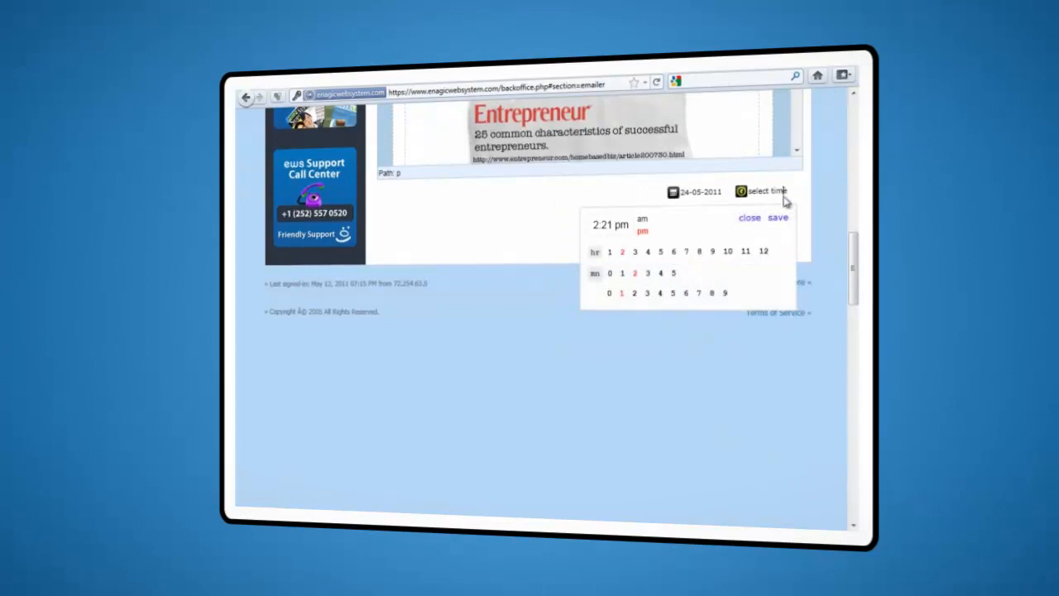
click(634, 252)
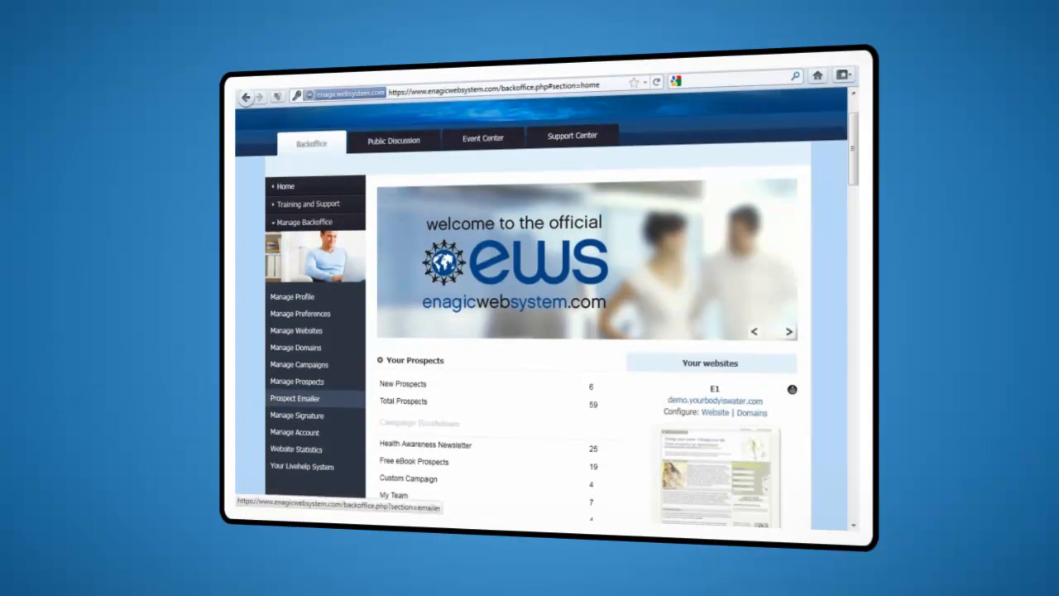
- View the Prospect Emailer's Statistics charts of sent and read email totals
click(295, 397)
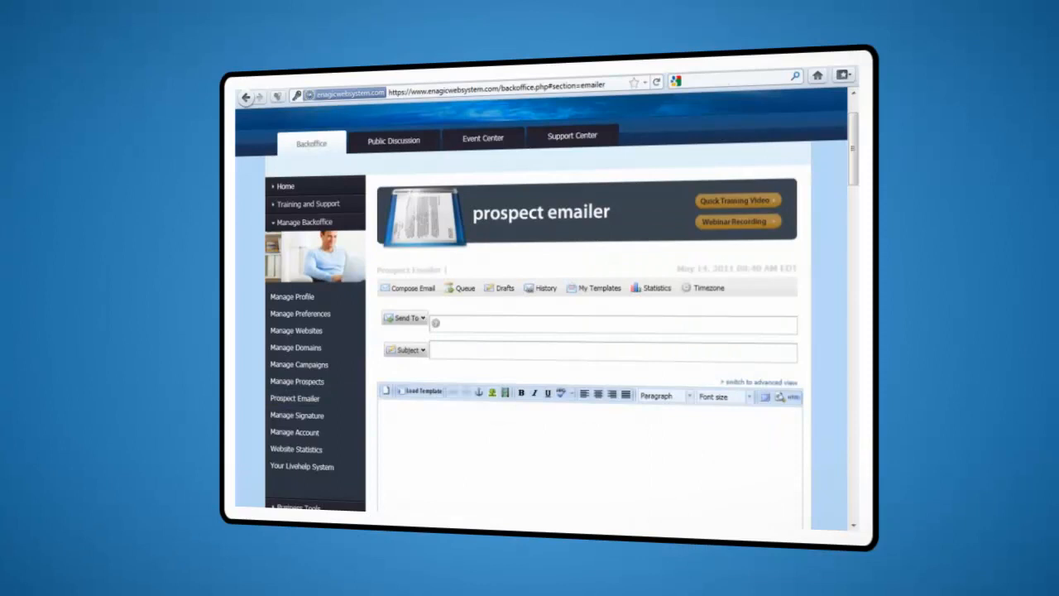
click(656, 288)
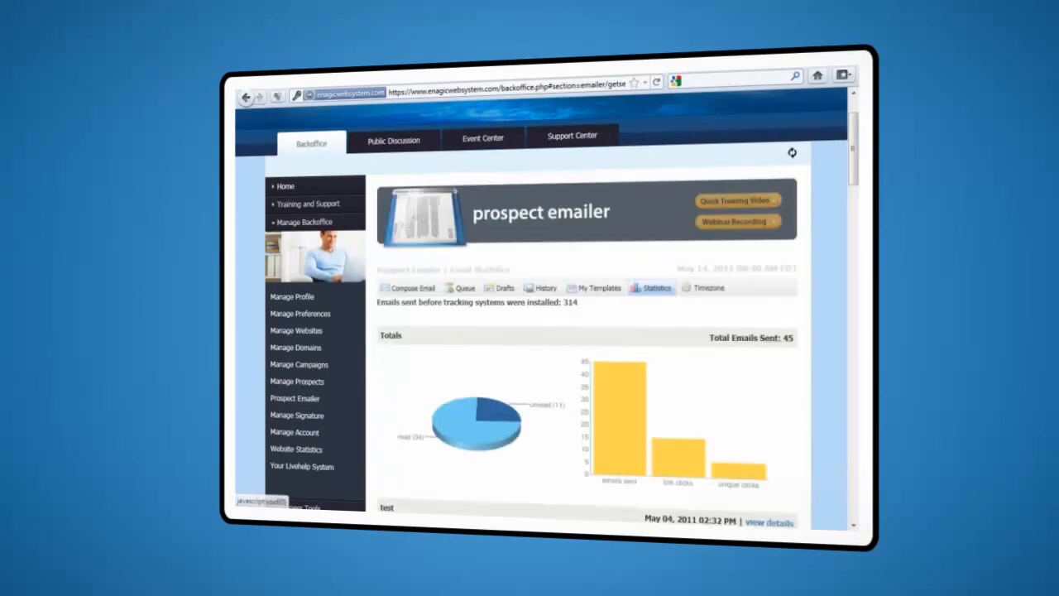
scroll(down, 3)
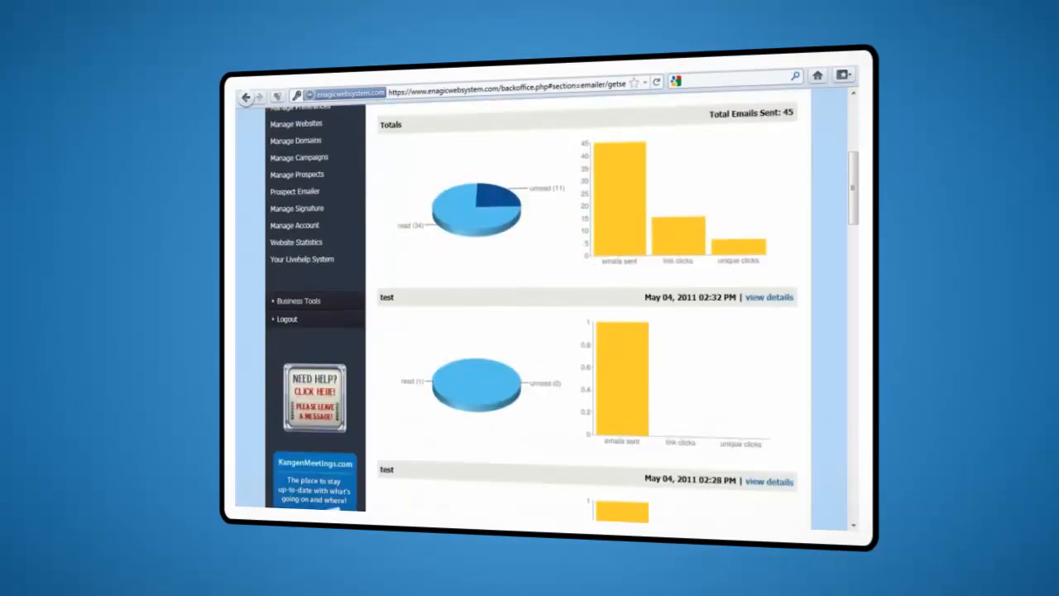
mouse_move(769, 298)
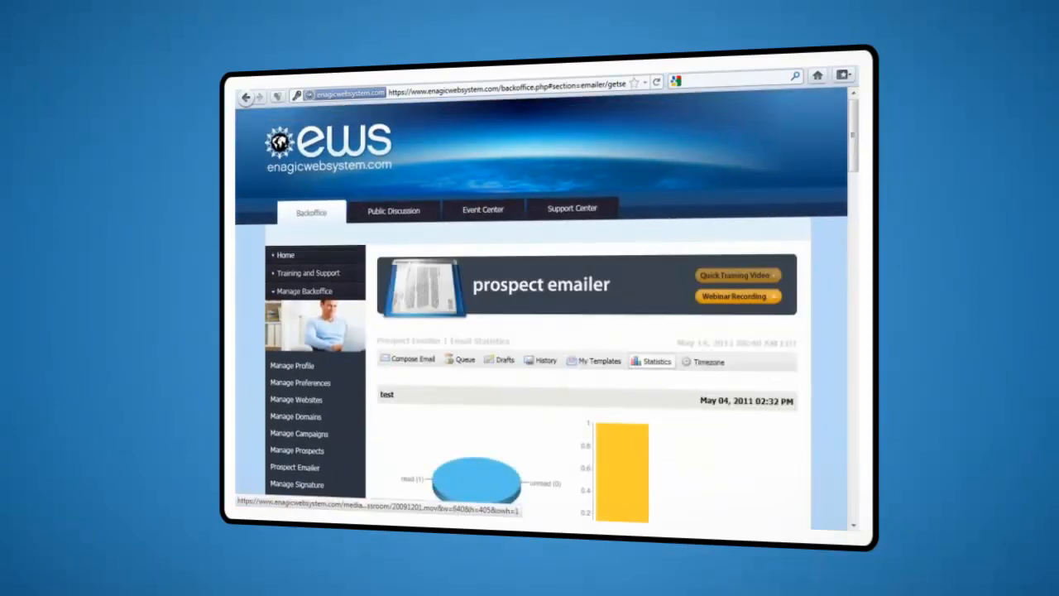
scroll(down, 3)
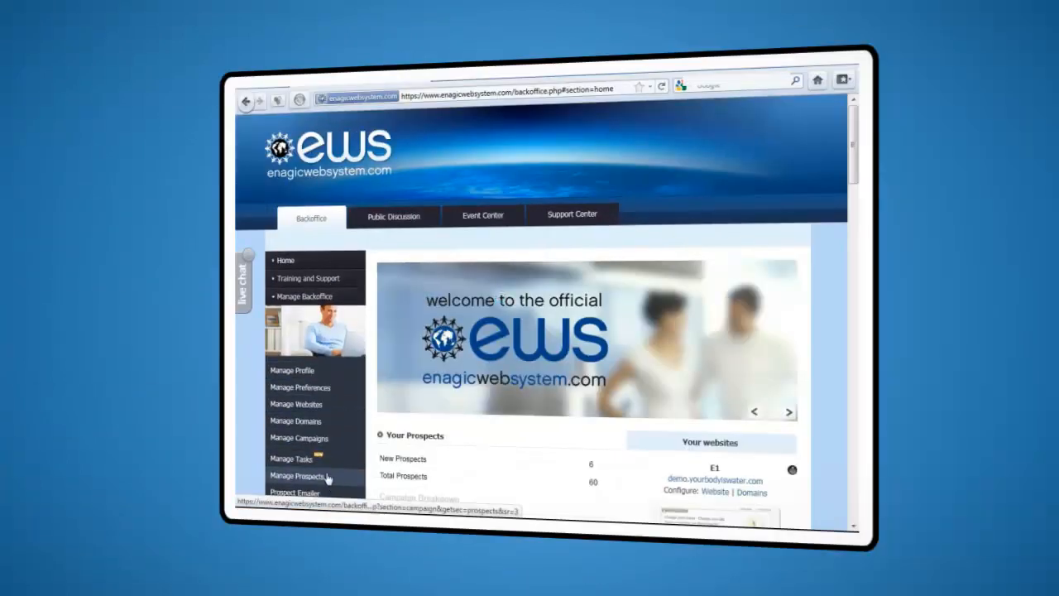
click(294, 404)
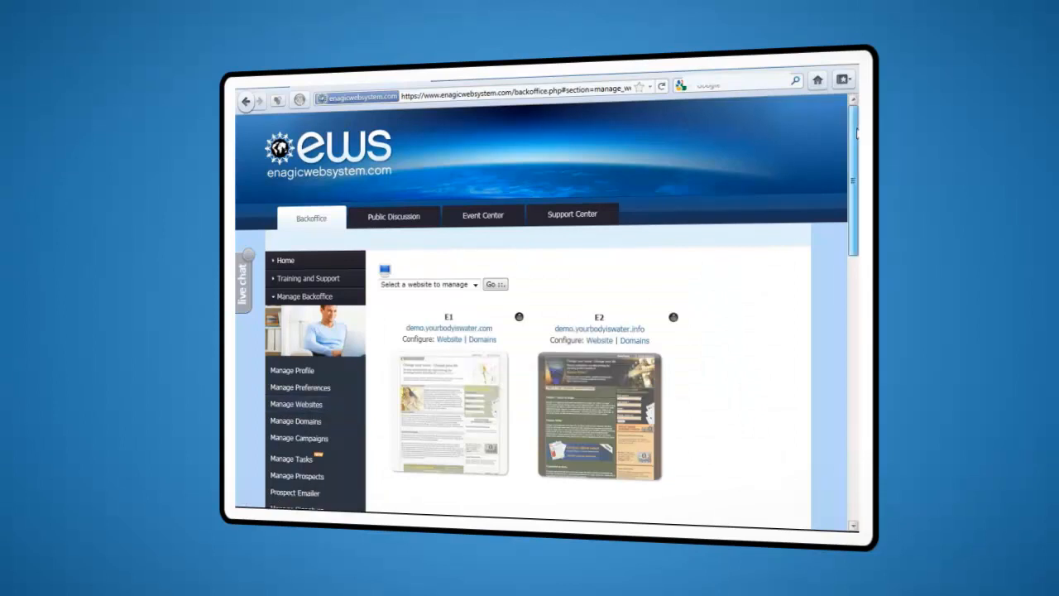
scroll(down, 3)
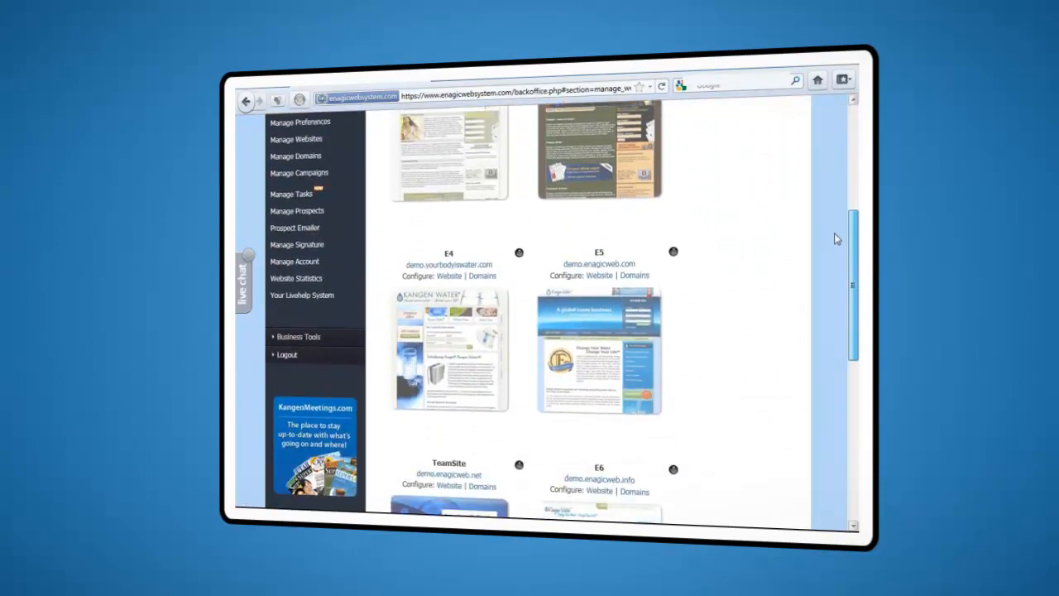
scroll(down, 3)
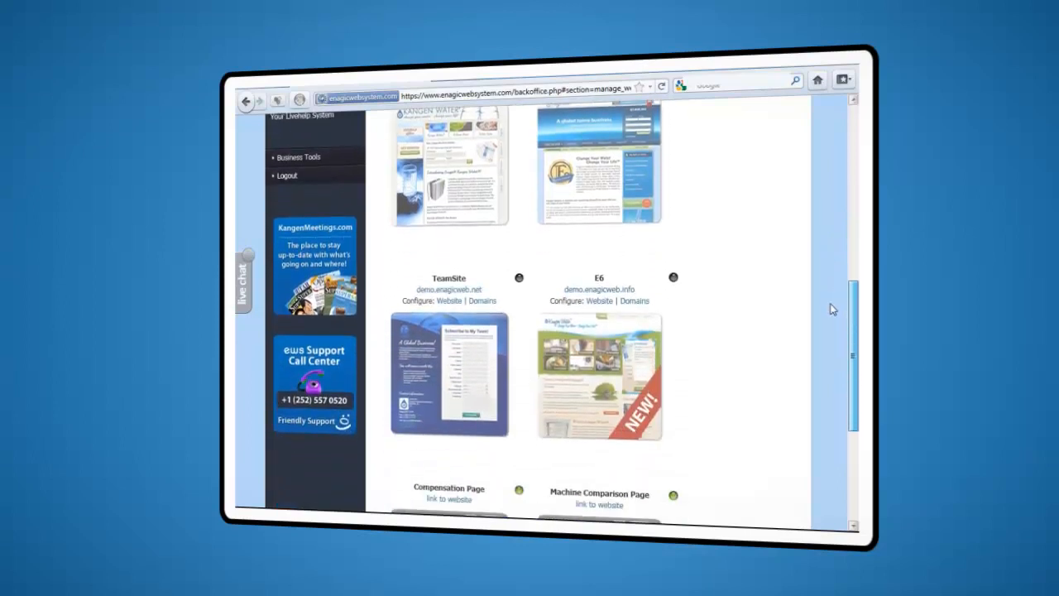
scroll(down, 3)
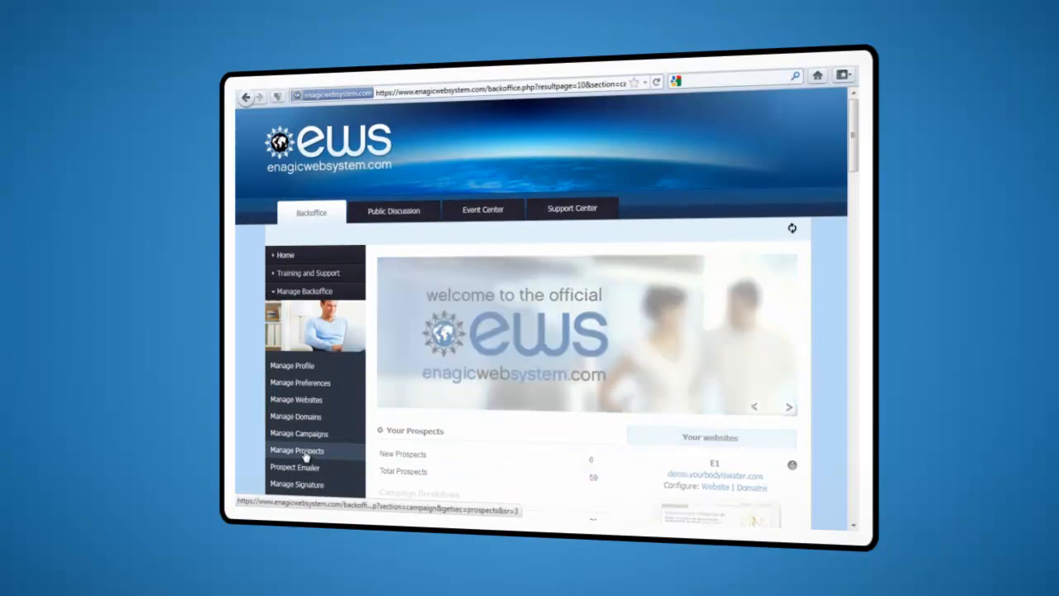
- Browse down through the list of prospects in Manage Prospects
click(297, 450)
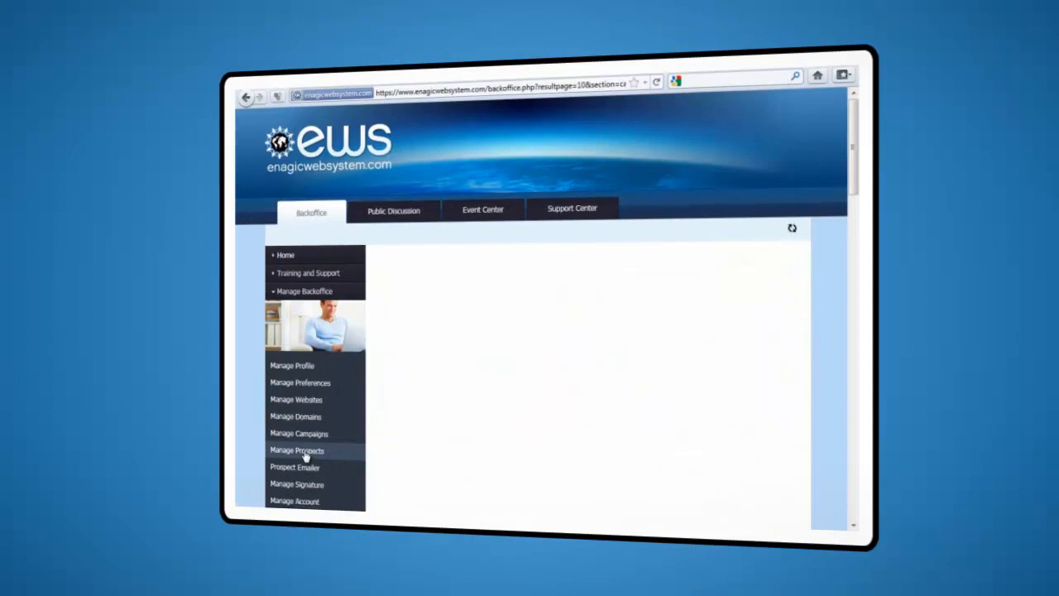
click(296, 450)
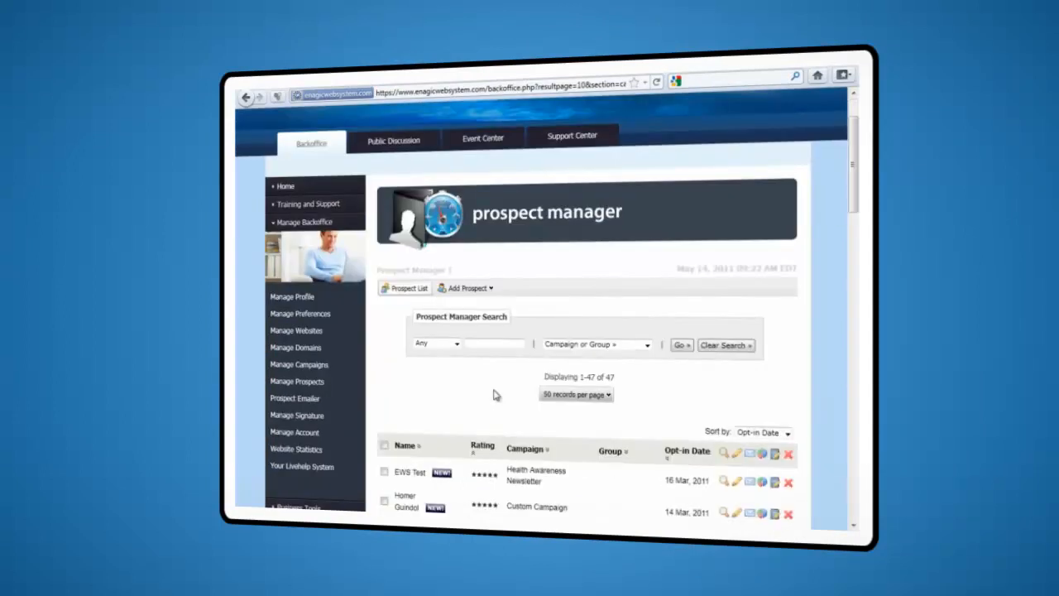
scroll(down, 3)
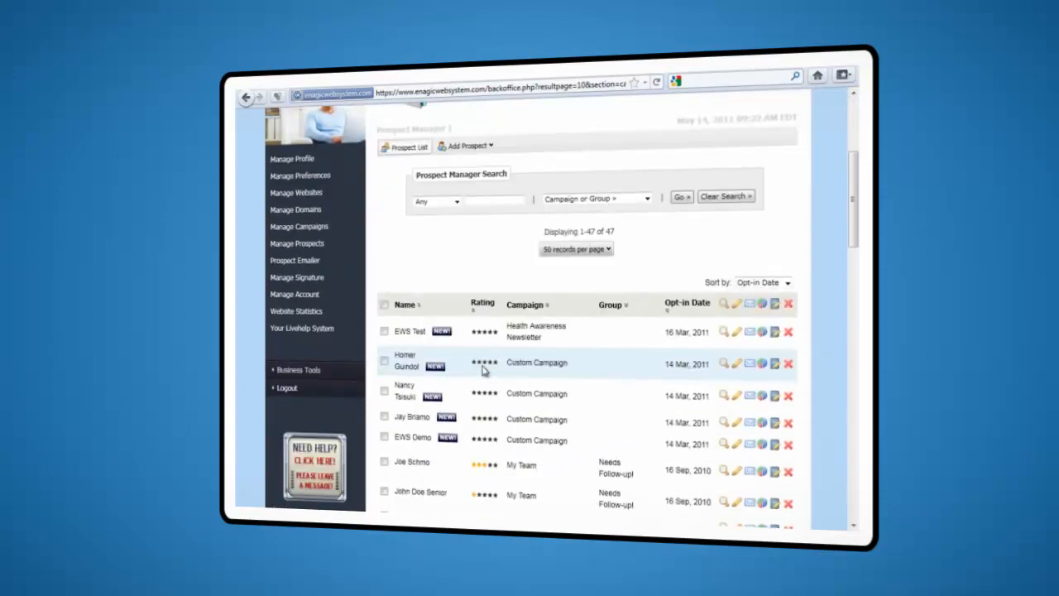
scroll(down, 3)
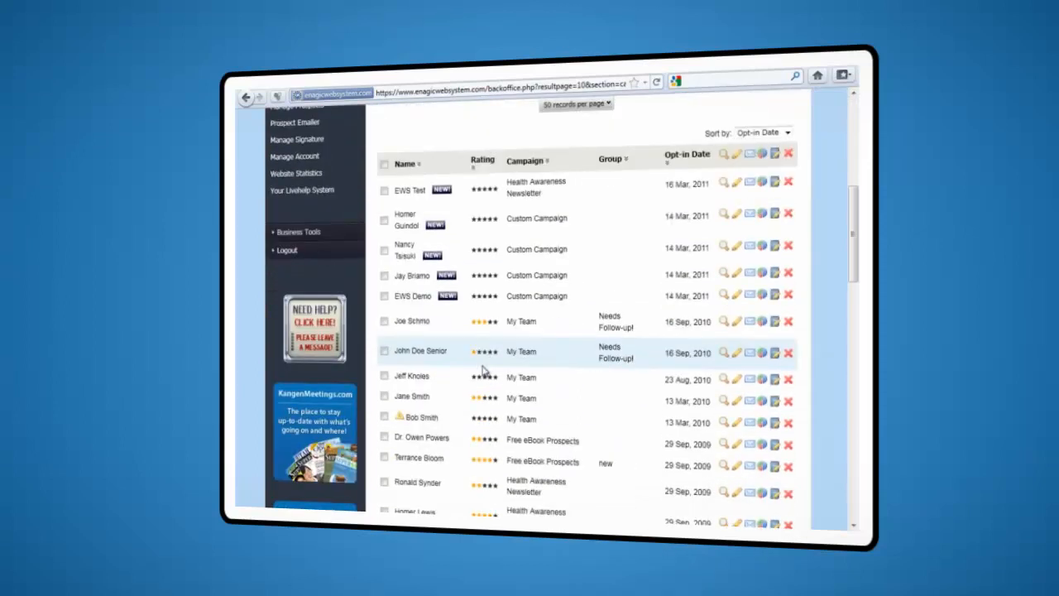
scroll(down, 3)
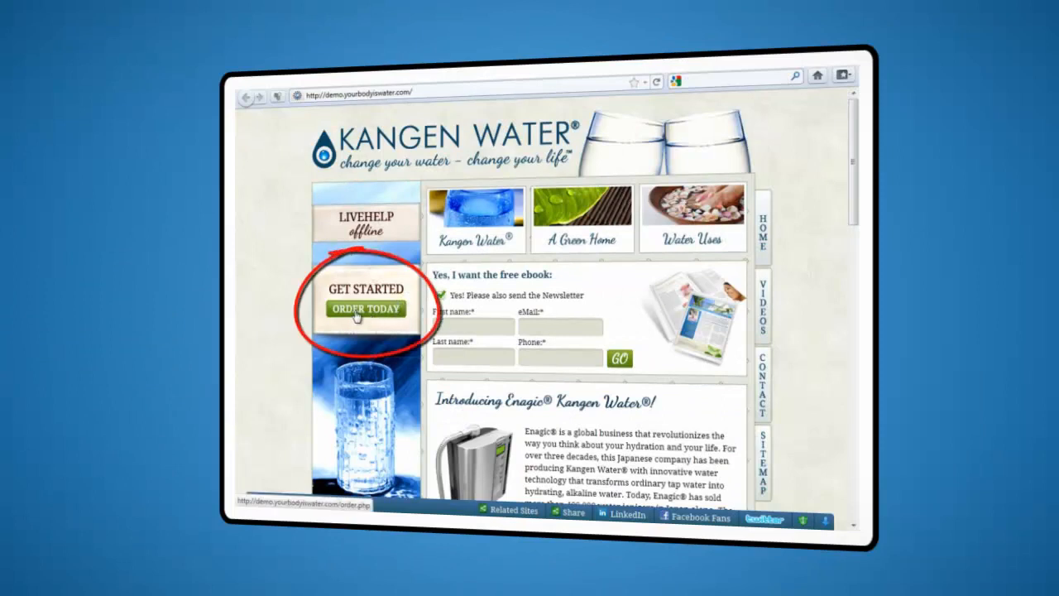
- Go to the Task Manager with its monthly calendar of reminders
click(367, 309)
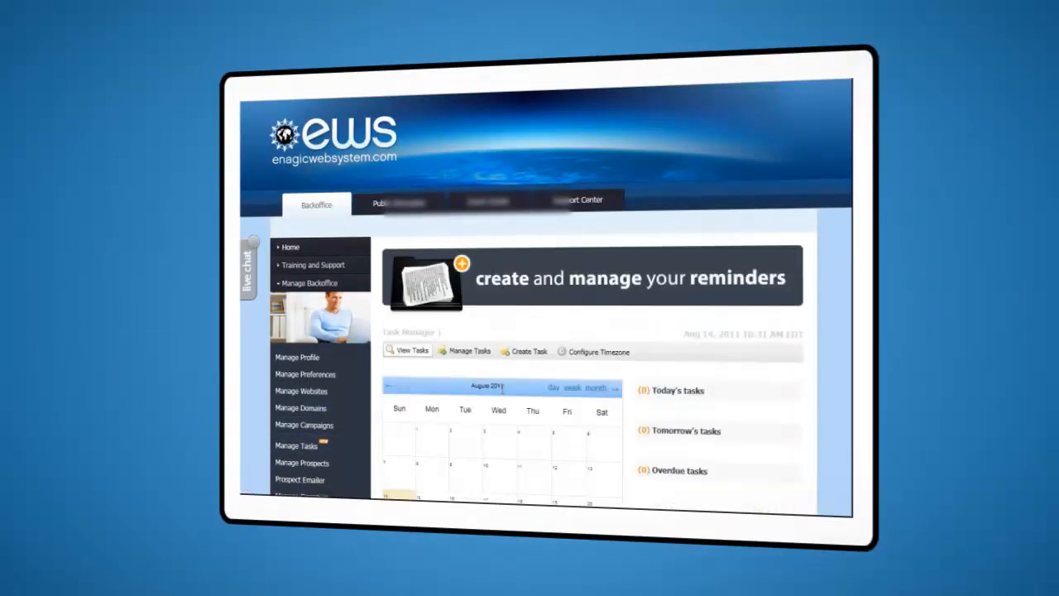
- Create a task named 'Call' with its dates and times and a reminder set one hour before
click(528, 351)
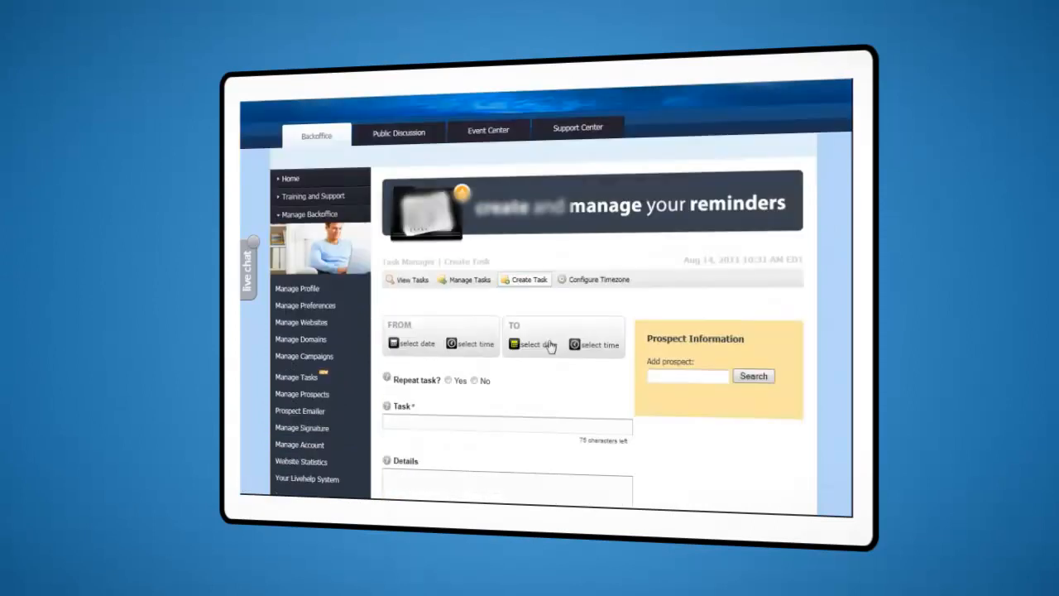
click(414, 343)
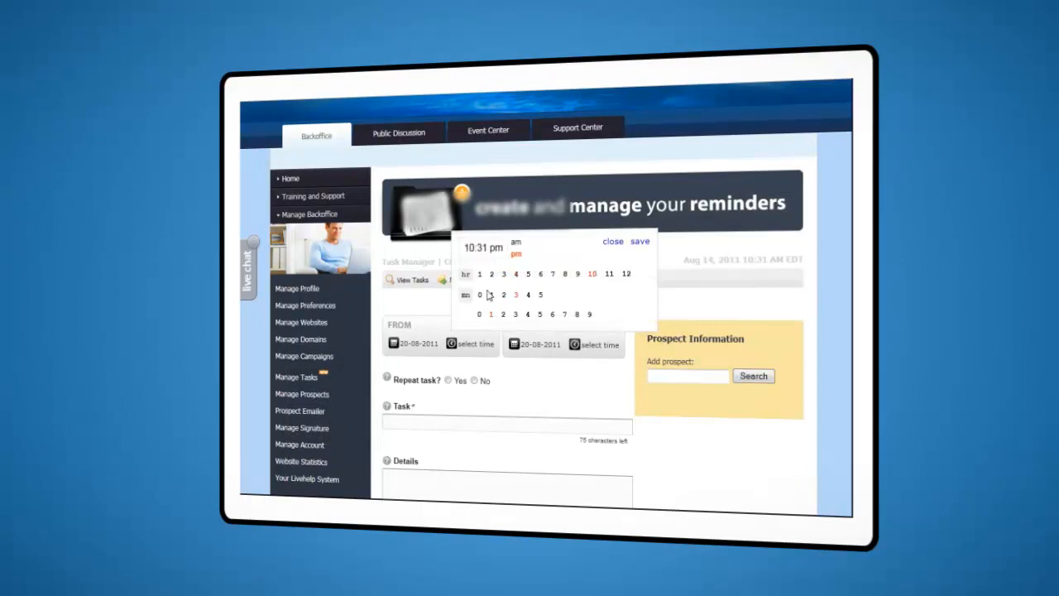
click(516, 242)
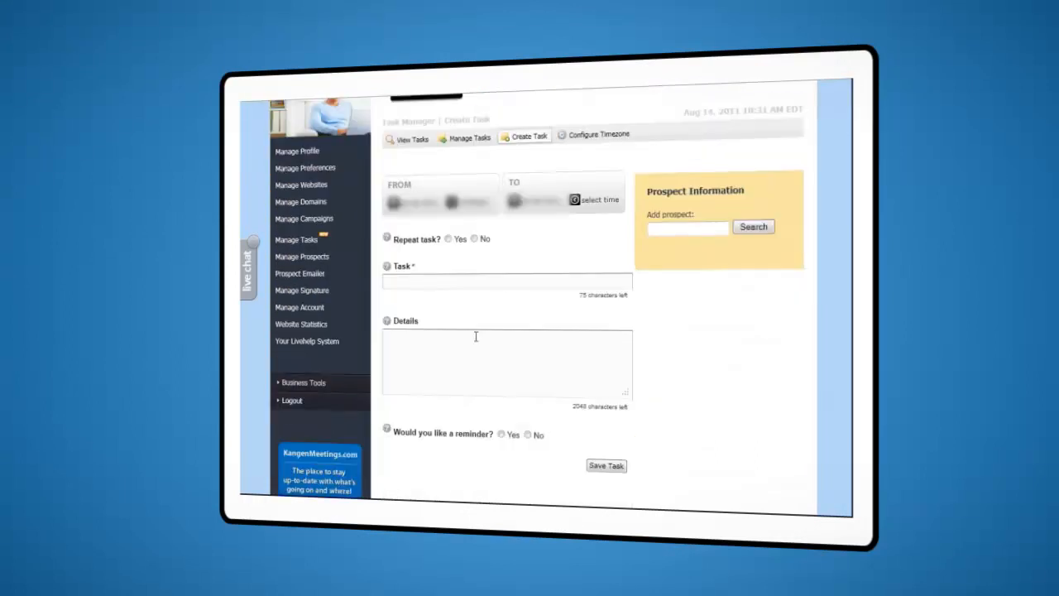
text(Call)
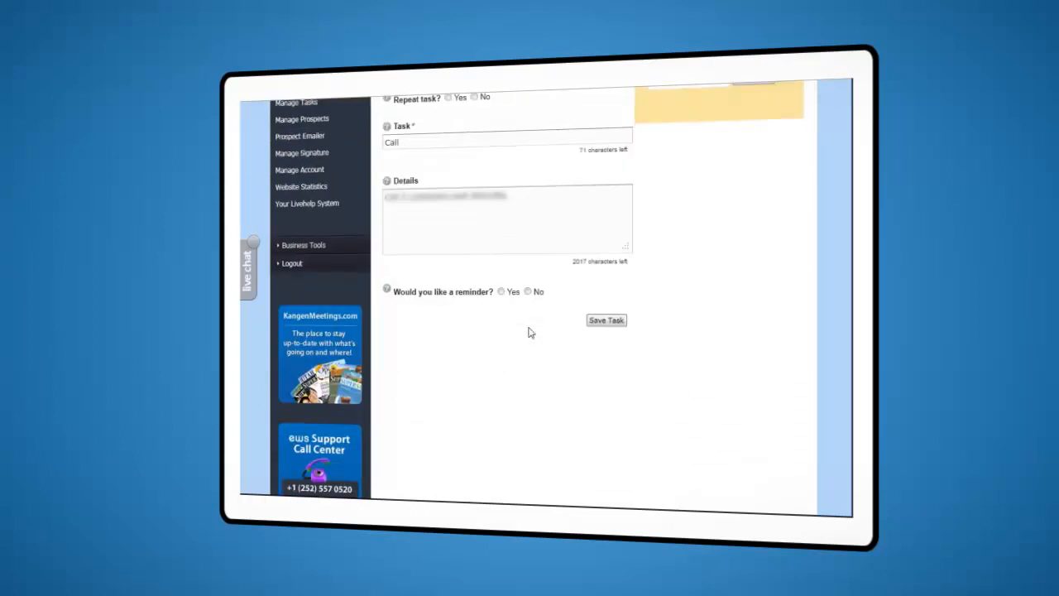
click(501, 292)
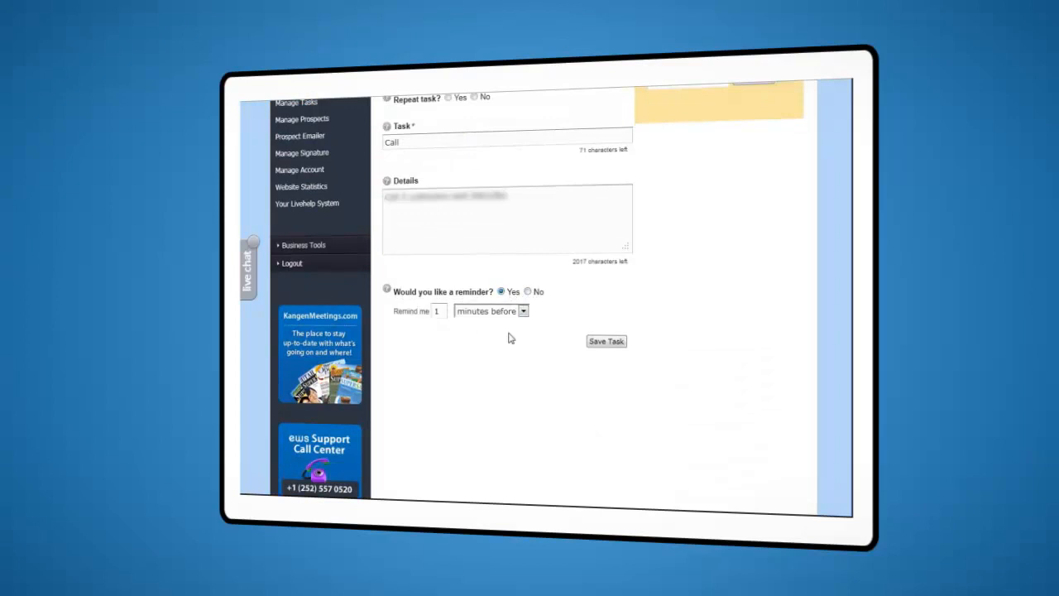
click(521, 311)
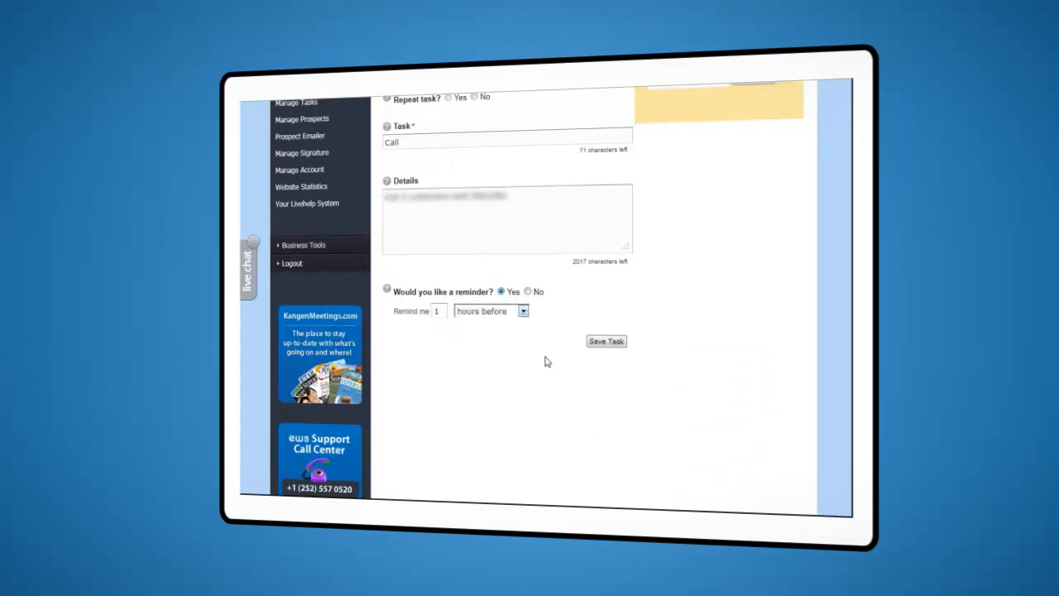